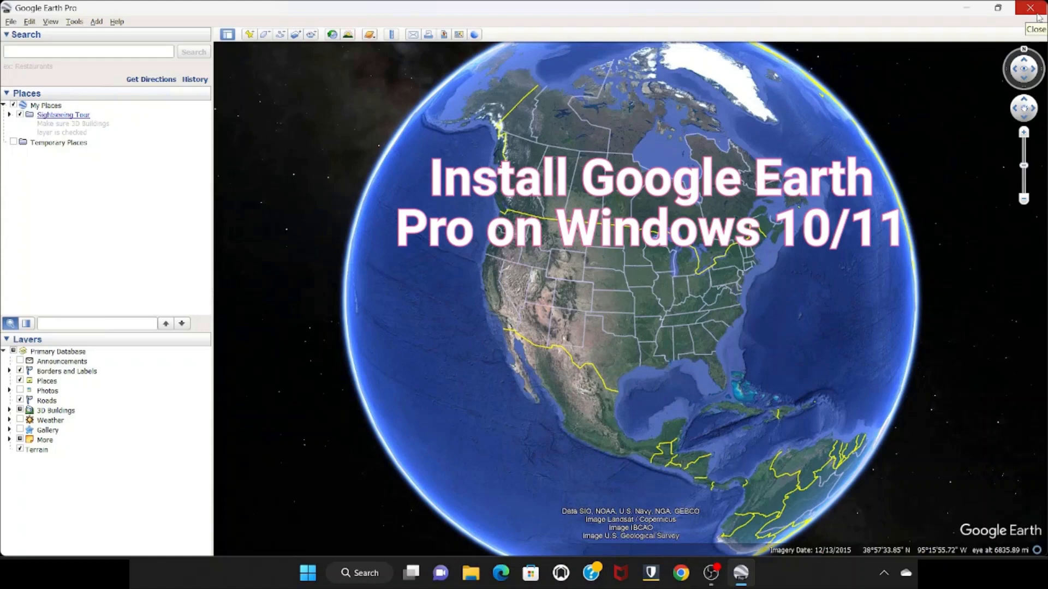
{"action": "mouse_move", "coordinate": [952, 39]}
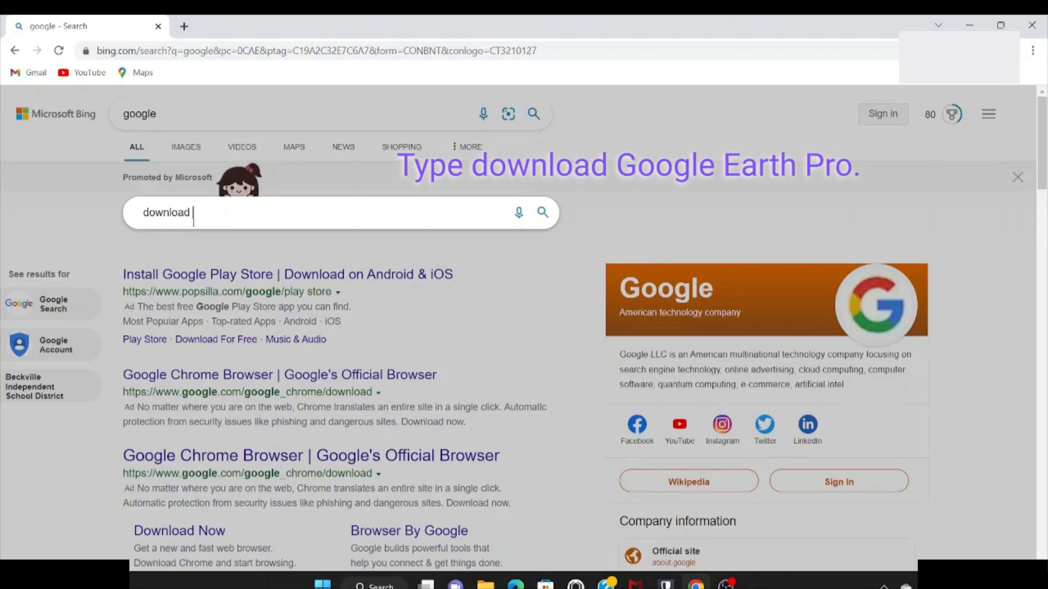
Search Bing for 'download google earth pro'.
{"action": "type", "text": "goo"}
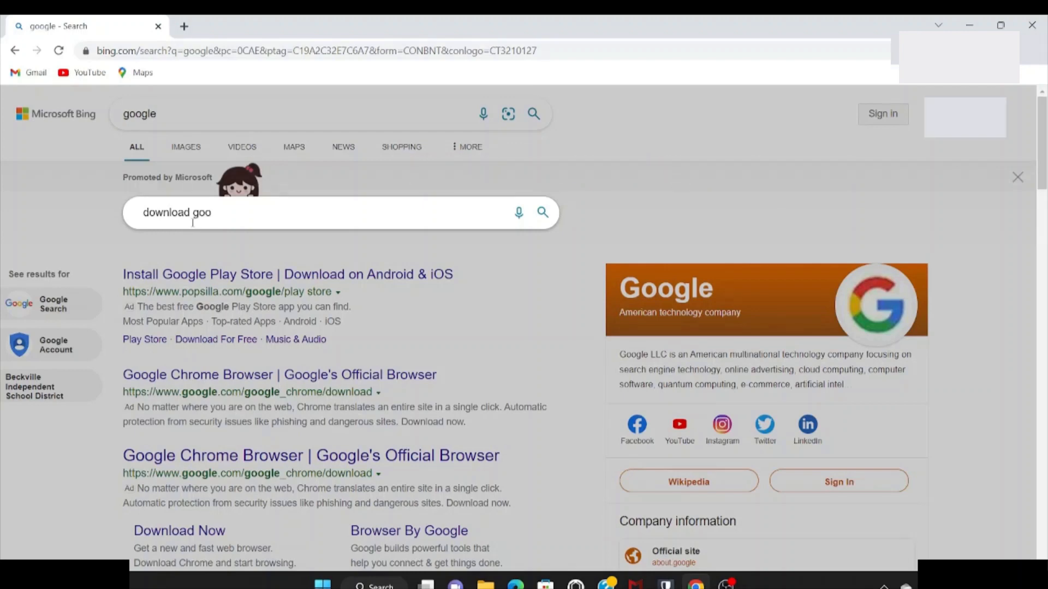
{"action": "type", "text": "gle earth p"}
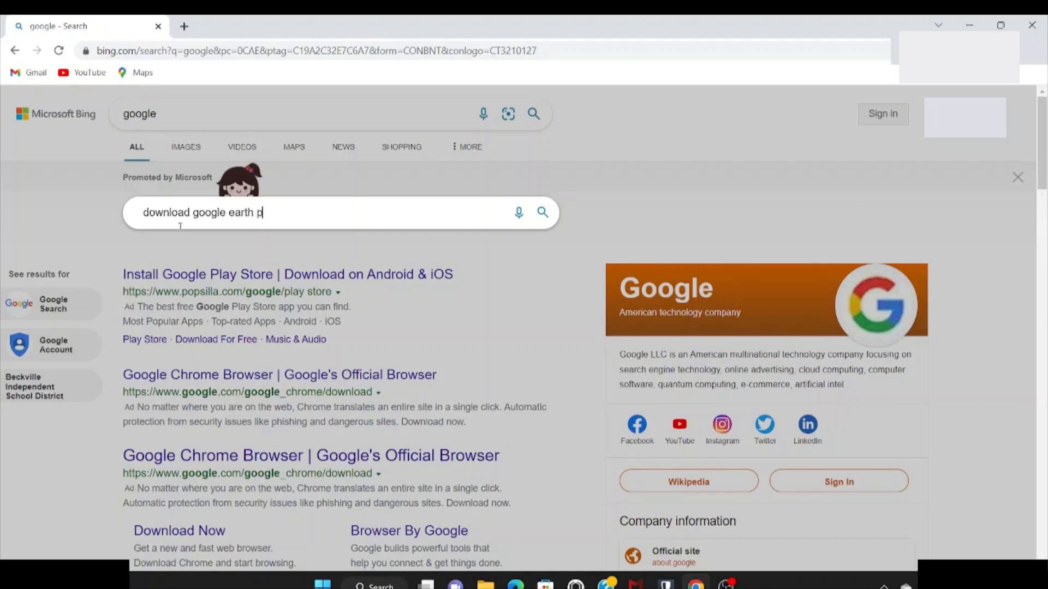
{"action": "type", "text": "ro"}
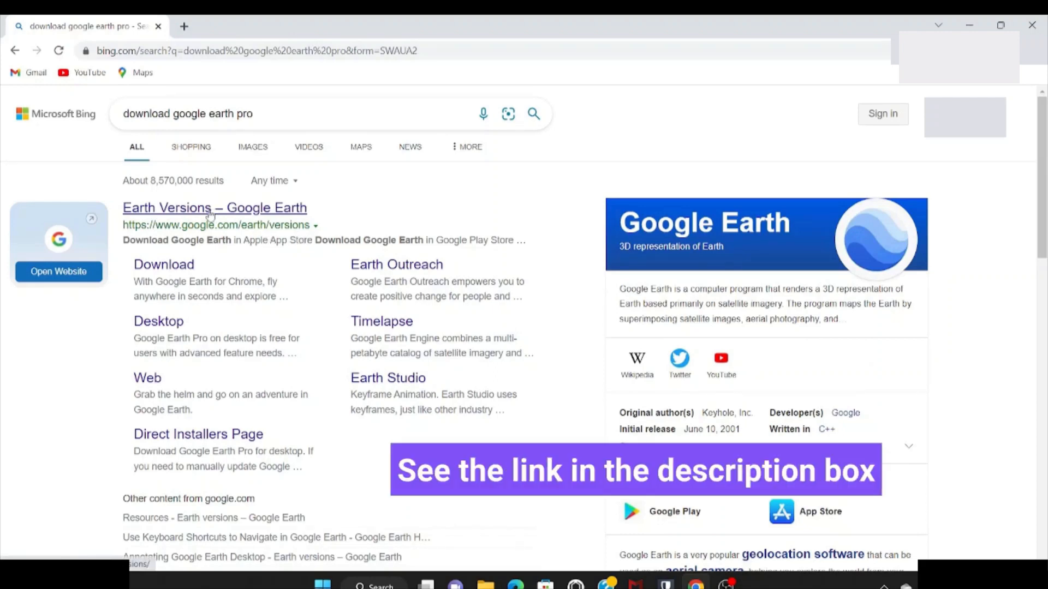
Open the 'Earth Versions – Google Earth' result to reach the Google Earth Pro on desktop section.
{"action": "left_click", "coordinate": [214, 208]}
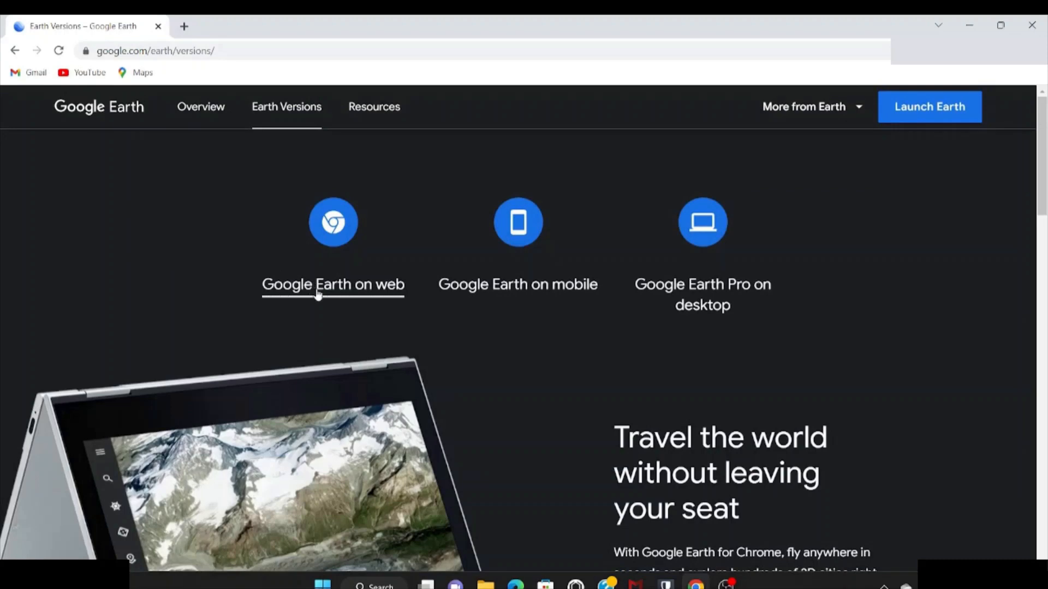
{"action": "mouse_move", "coordinate": [518, 294]}
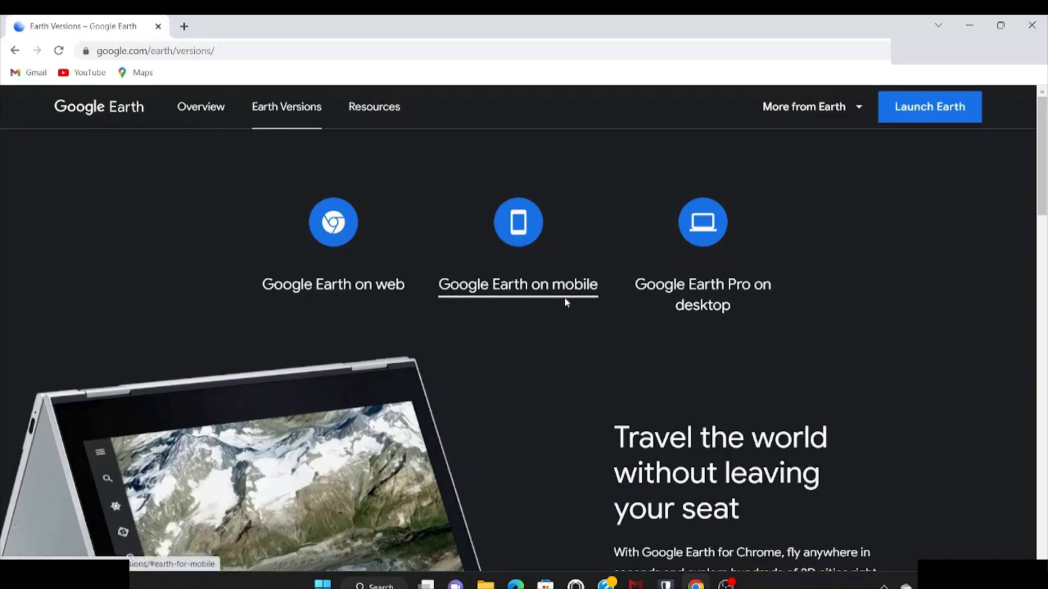
{"action": "mouse_move", "coordinate": [703, 305]}
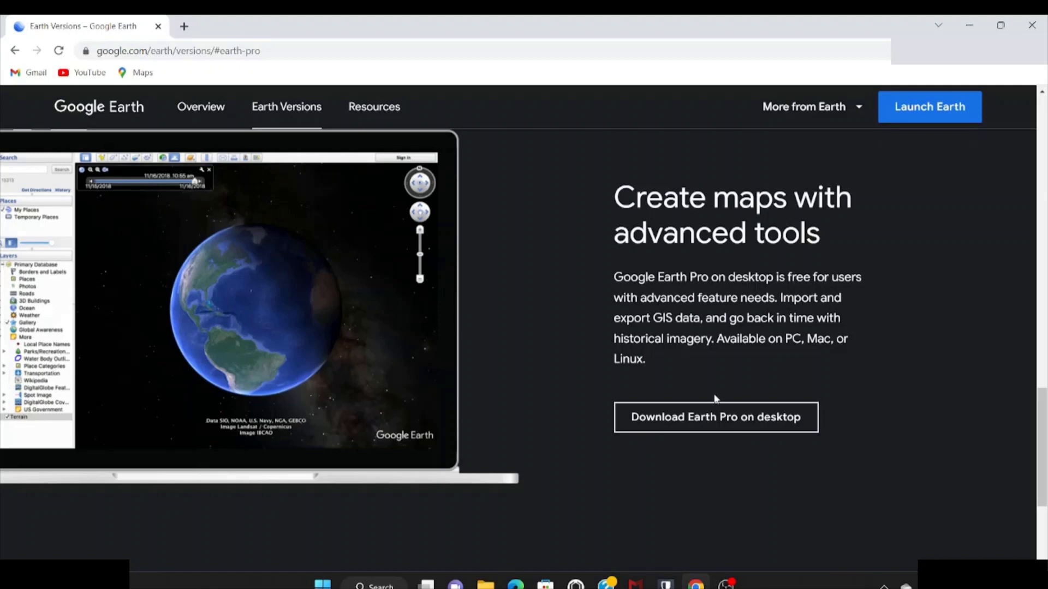
Choose Download Earth Pro on desktop and accept the terms to start the download.
{"action": "left_click", "coordinate": [715, 417]}
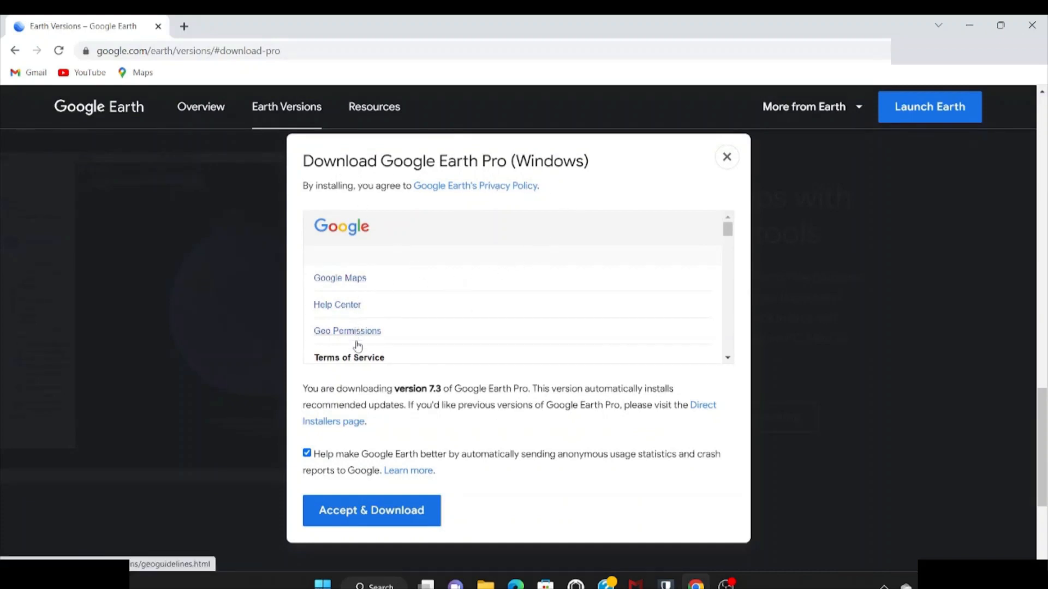
{"action": "mouse_move", "coordinate": [414, 478]}
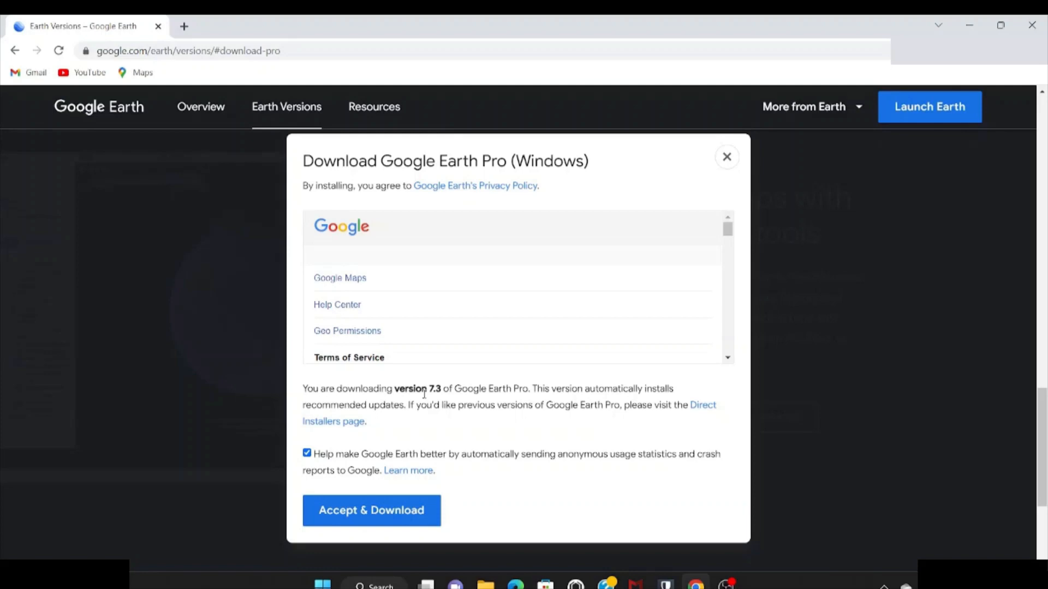
{"action": "left_click", "coordinate": [372, 509]}
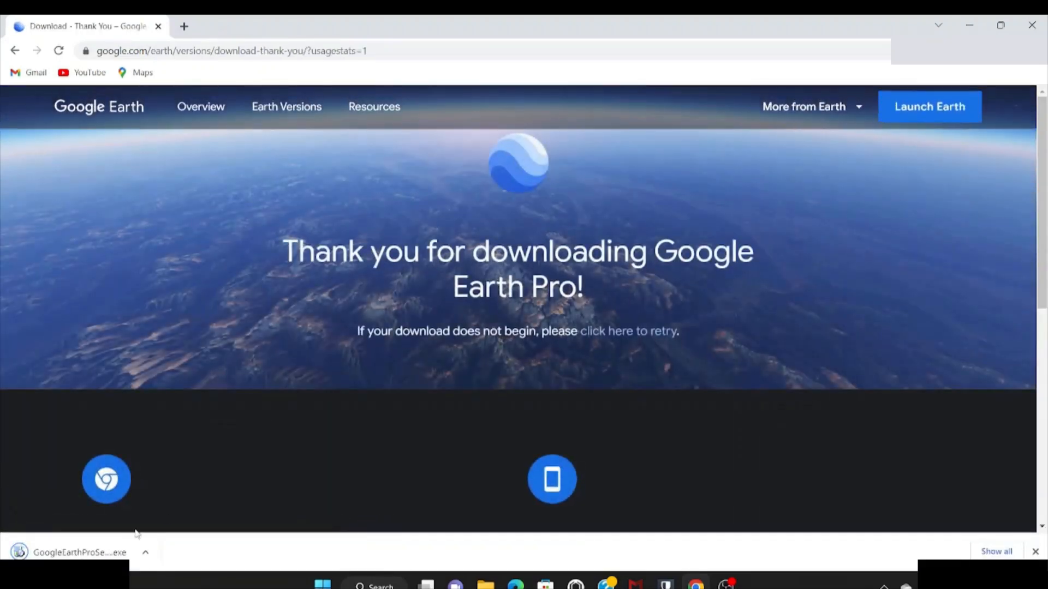
{"action": "mouse_move", "coordinate": [79, 553]}
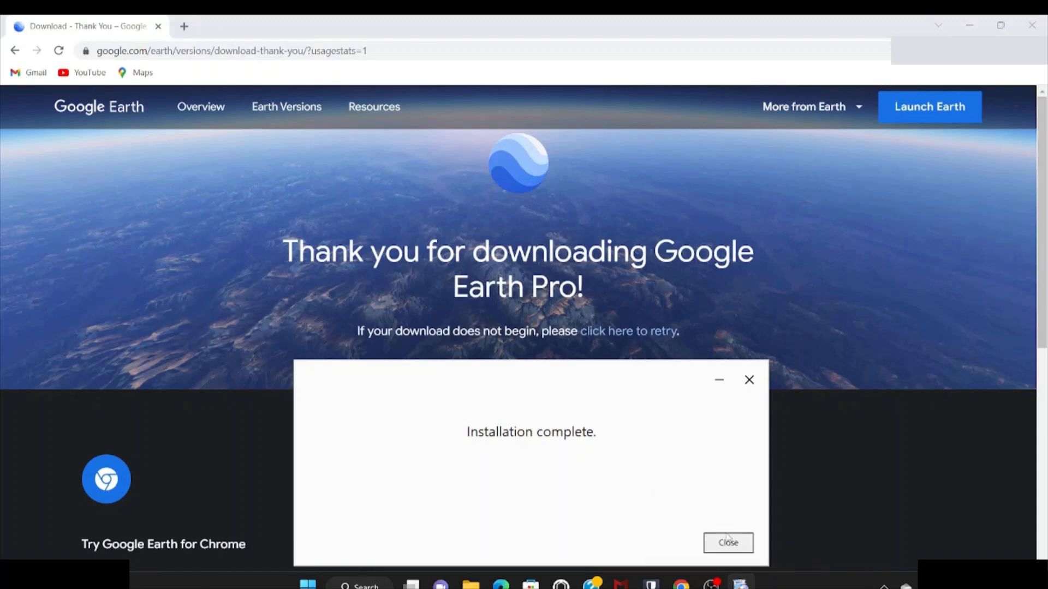
Dismiss the Google Earth Pro installation-complete message and close Chrome.
{"action": "left_click", "coordinate": [727, 543]}
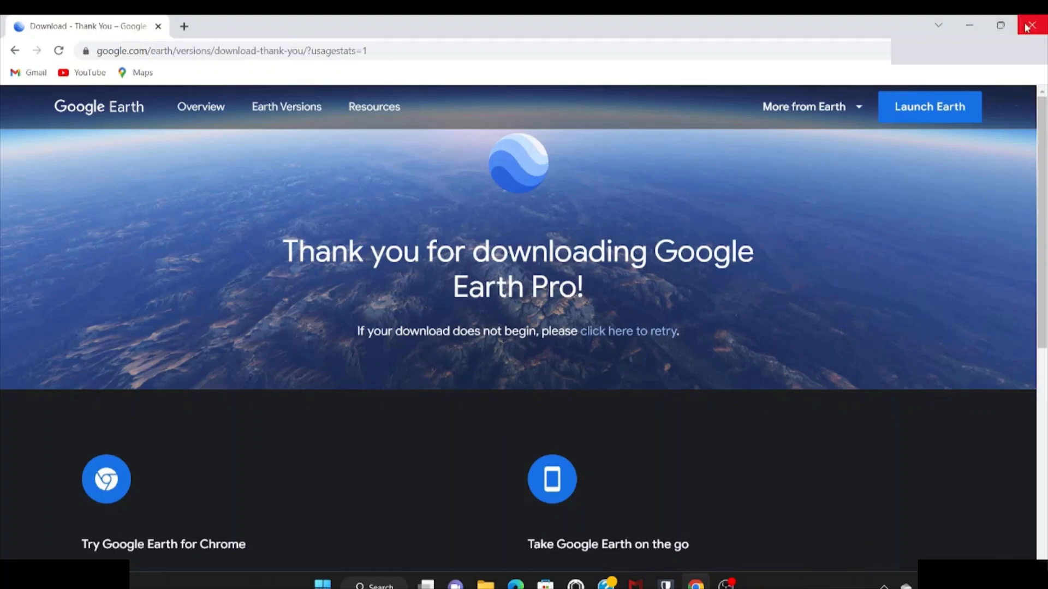
{"action": "left_click", "coordinate": [1035, 26]}
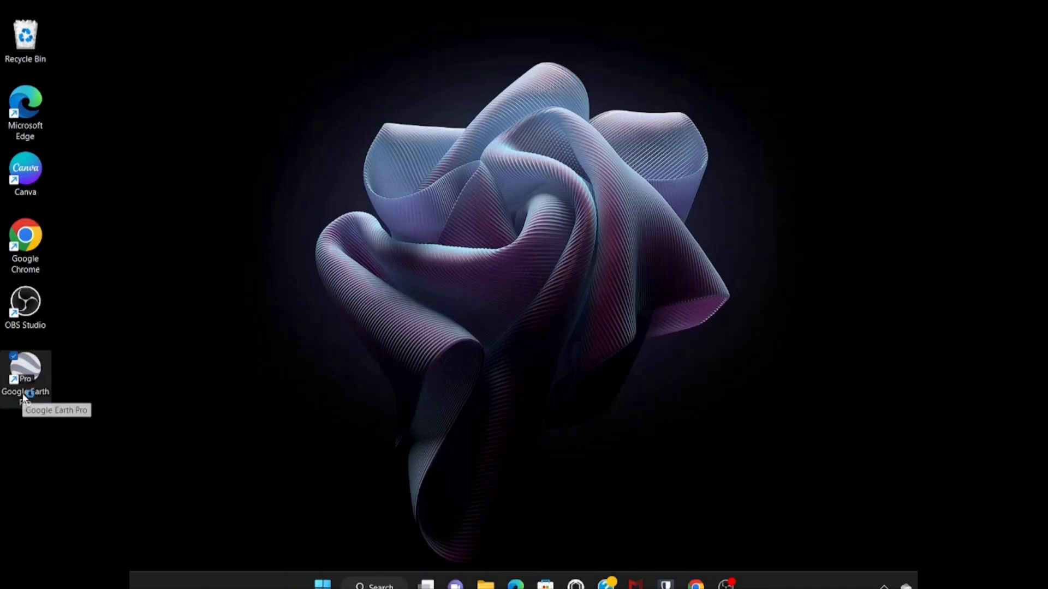
Launch Google Earth Pro from its desktop shortcut and dismiss the Start-up Tips.
{"action": "double_click", "coordinate": [25, 374]}
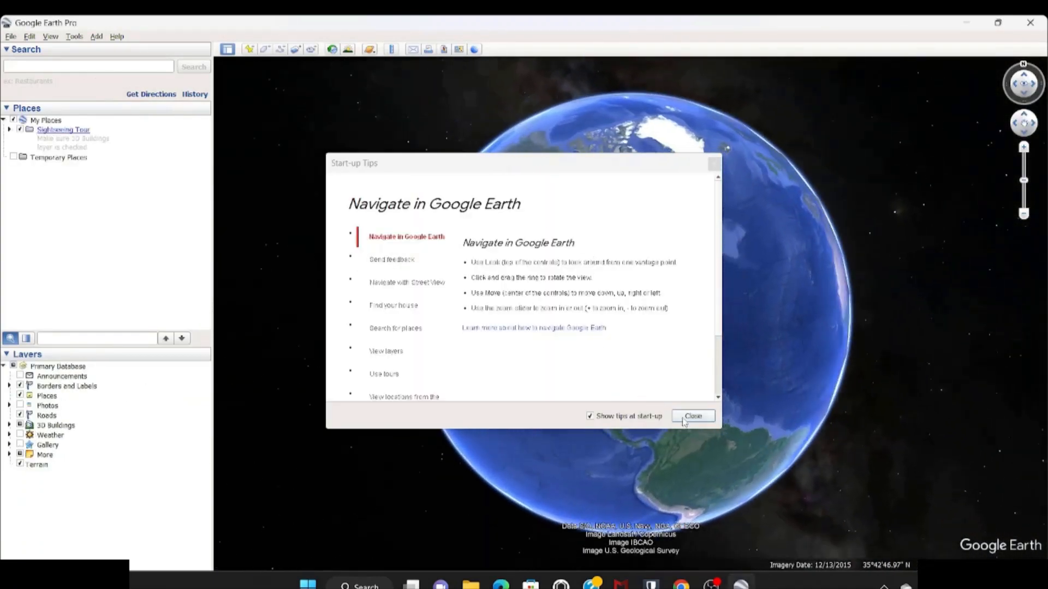
{"action": "left_click", "coordinate": [692, 416]}
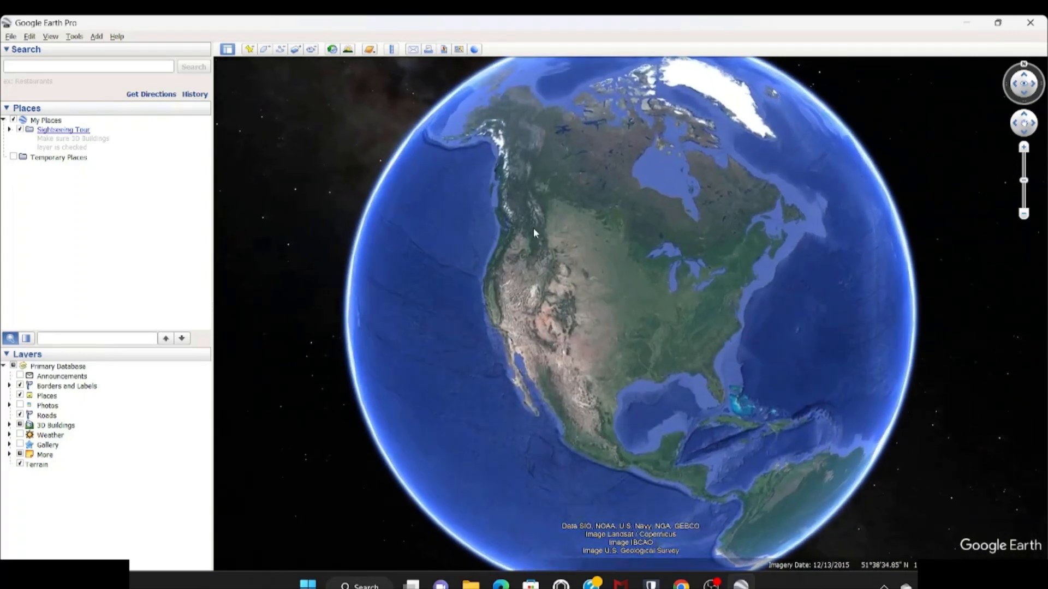